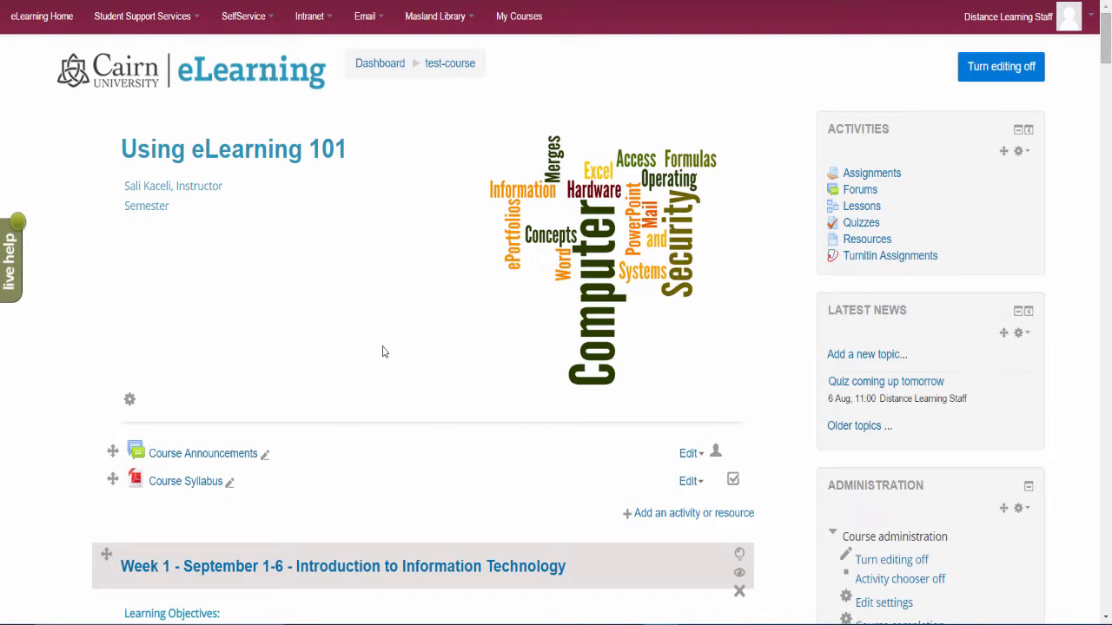
Scroll the course page down to the end of Week 1's activity list
{"action": "scroll", "scroll_direction": "down", "scroll_amount": 3}
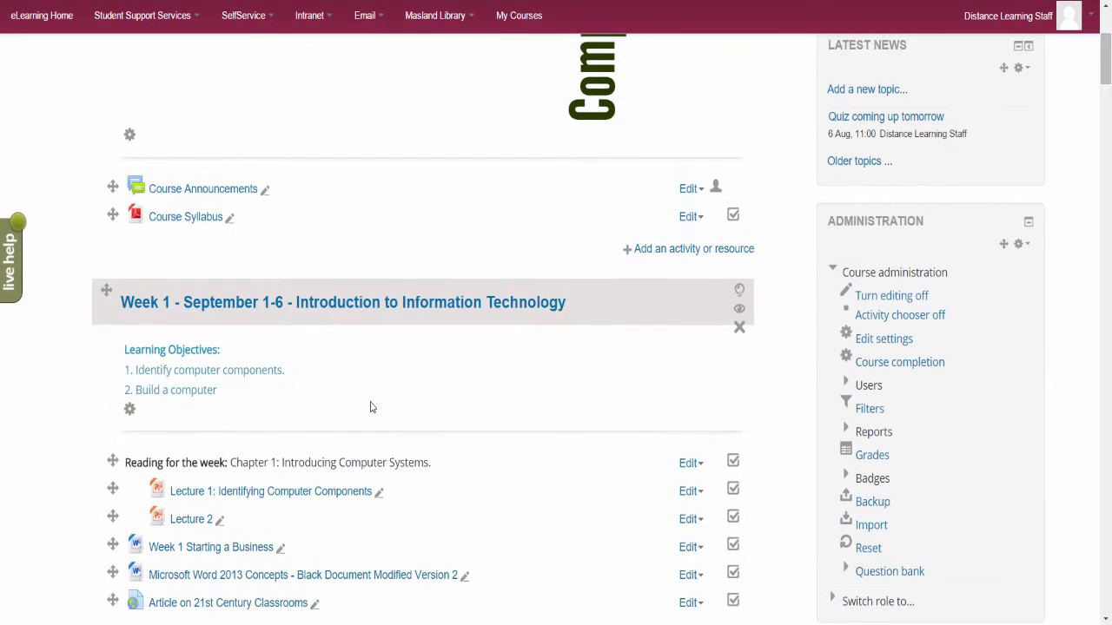
{"action": "scroll", "scroll_direction": "down", "scroll_amount": 3}
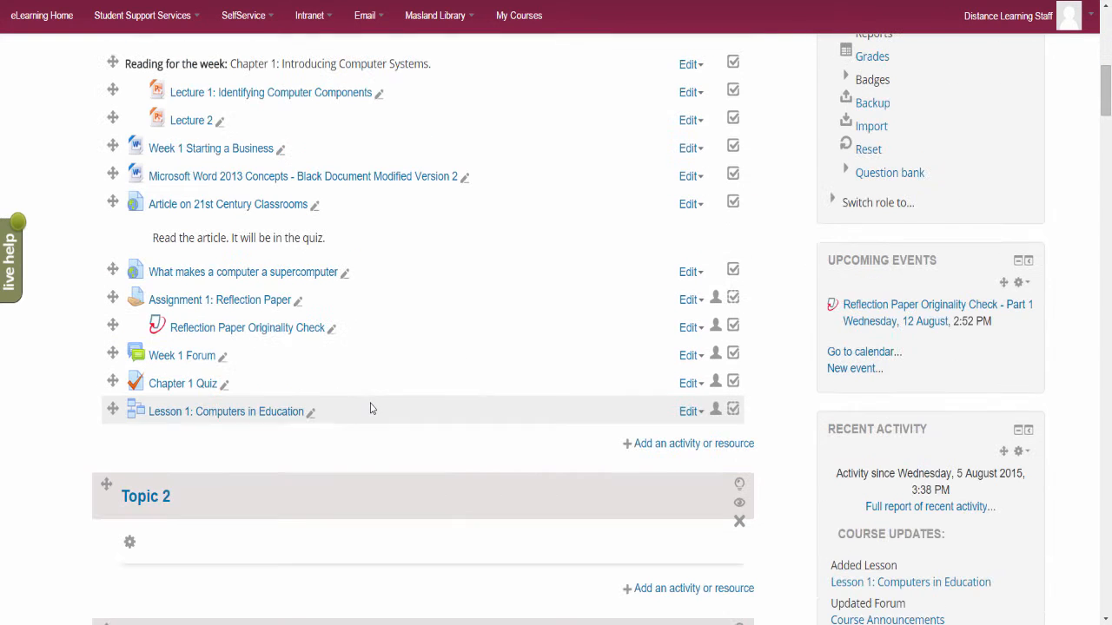
{"action": "mouse_move", "coordinate": [312, 428]}
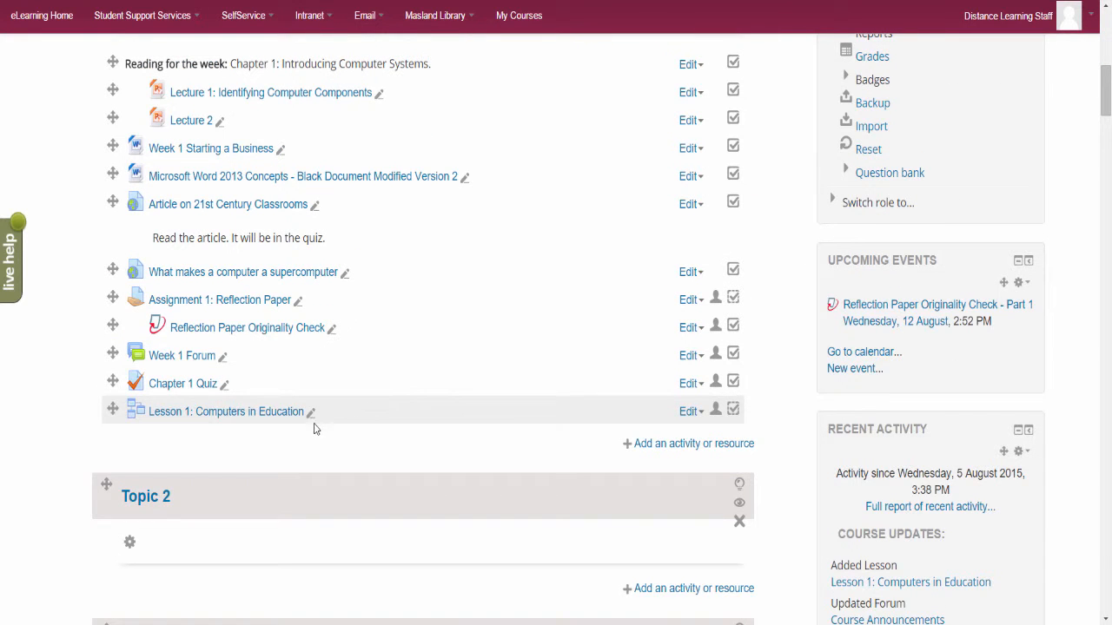
{"action": "mouse_move", "coordinate": [337, 448]}
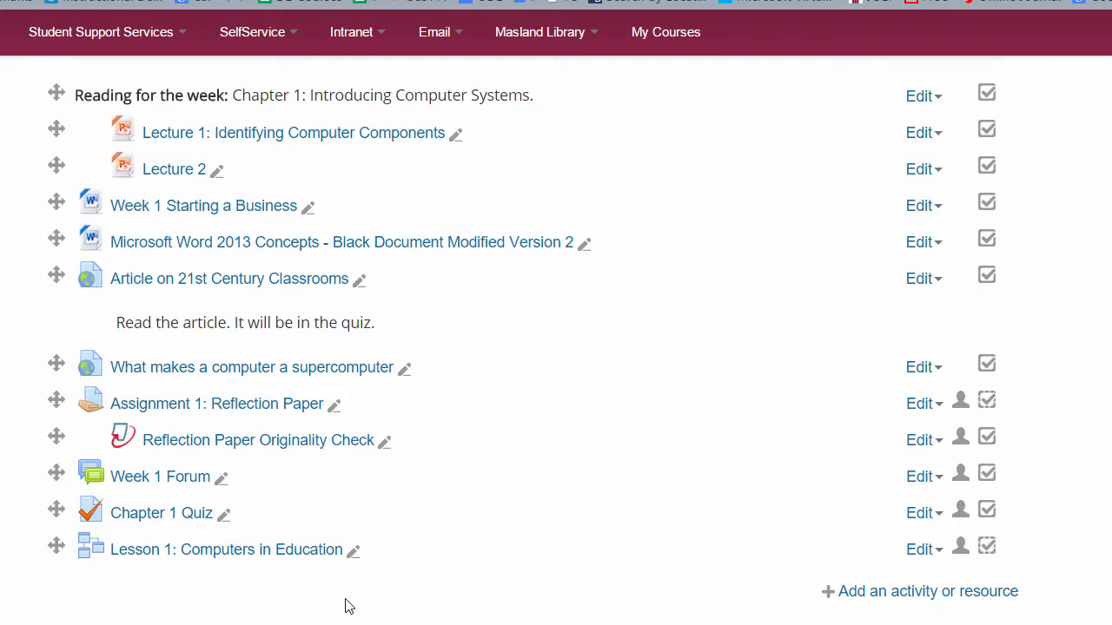
{"action": "mouse_move", "coordinate": [389, 618]}
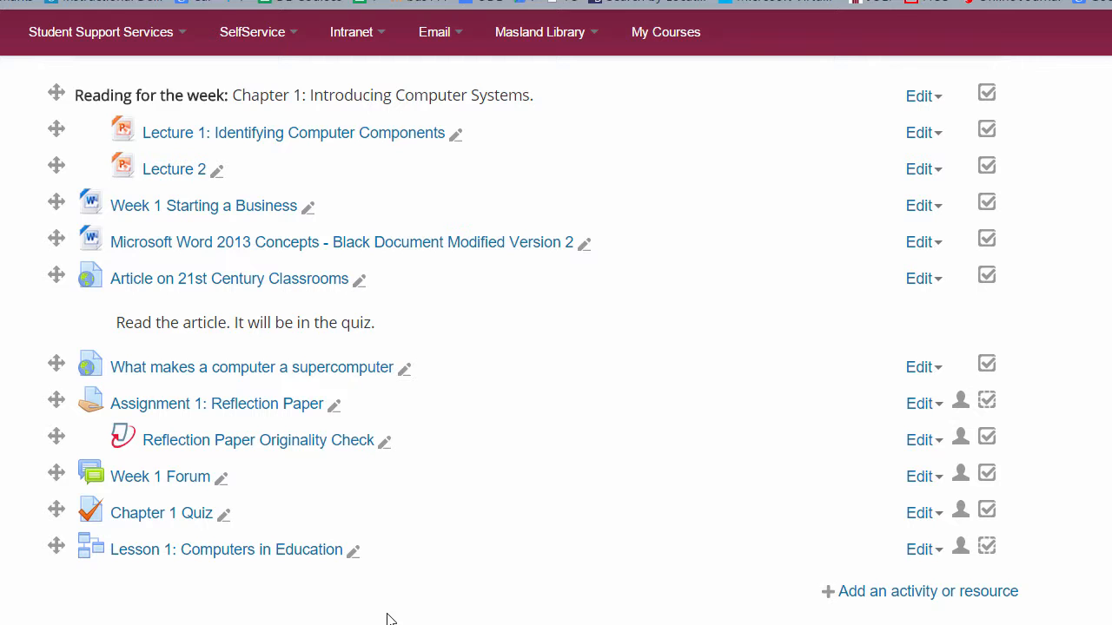
{"action": "mouse_move", "coordinate": [222, 587]}
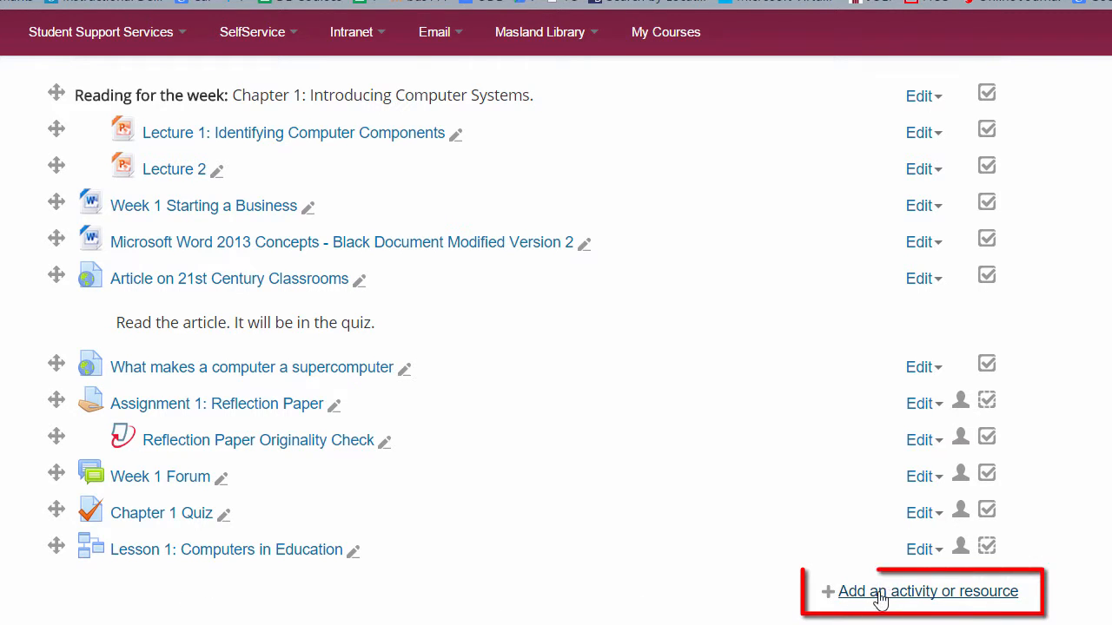
Add a new Chat activity to Week 1 from the activity chooser
{"action": "left_click", "coordinate": [928, 591]}
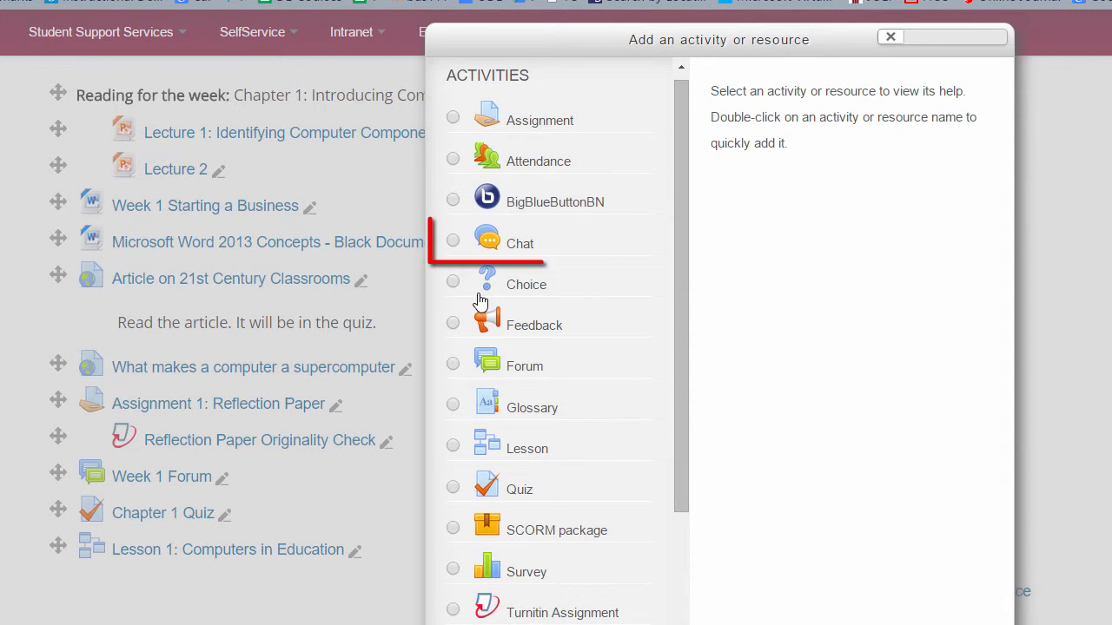
{"action": "left_click", "coordinate": [451, 240]}
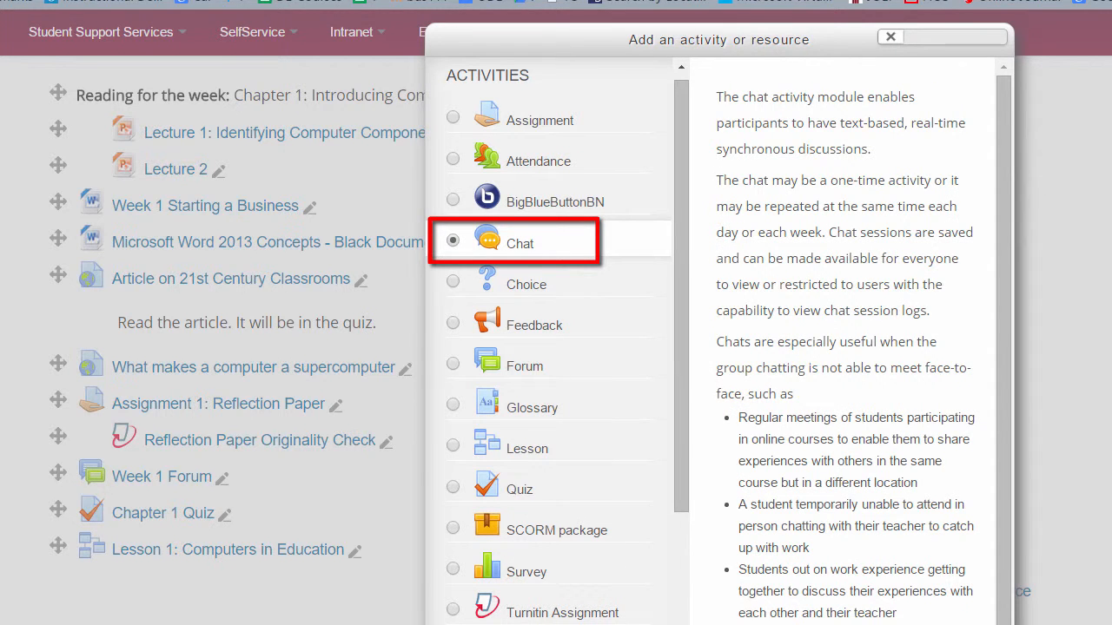
{"action": "scroll", "scroll_direction": "down", "scroll_amount": 3}
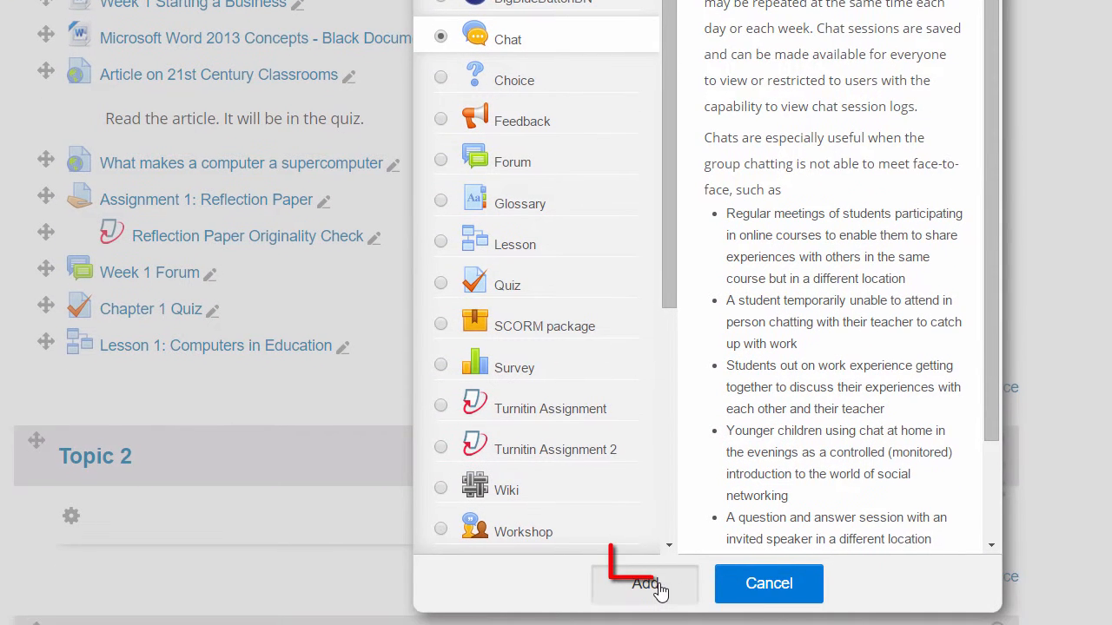
{"action": "left_click", "coordinate": [645, 584]}
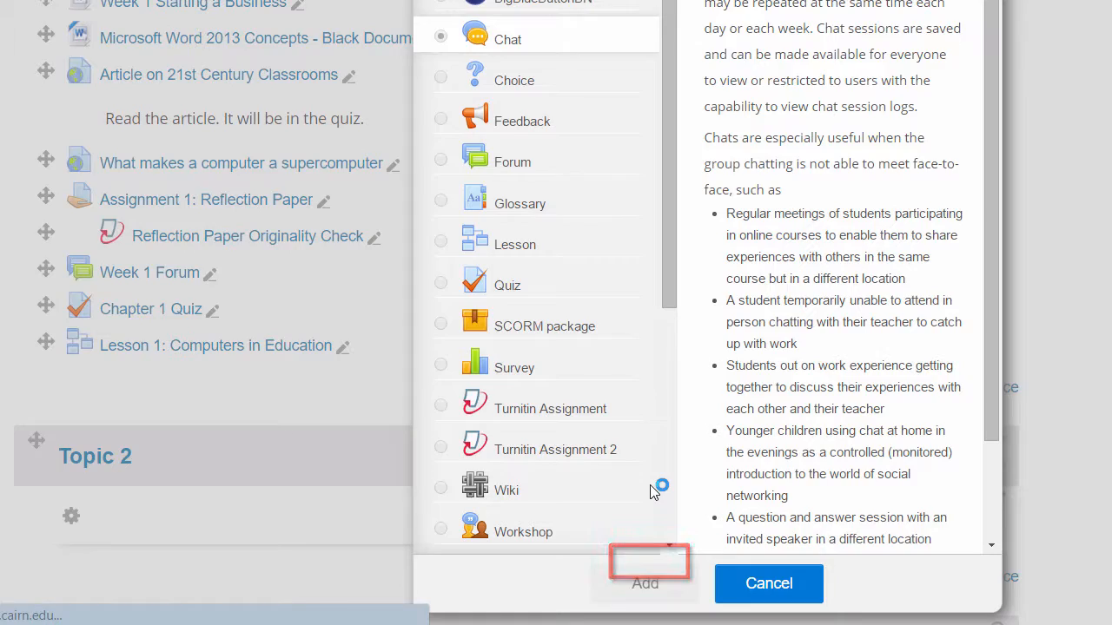
{"action": "left_click", "coordinate": [644, 583]}
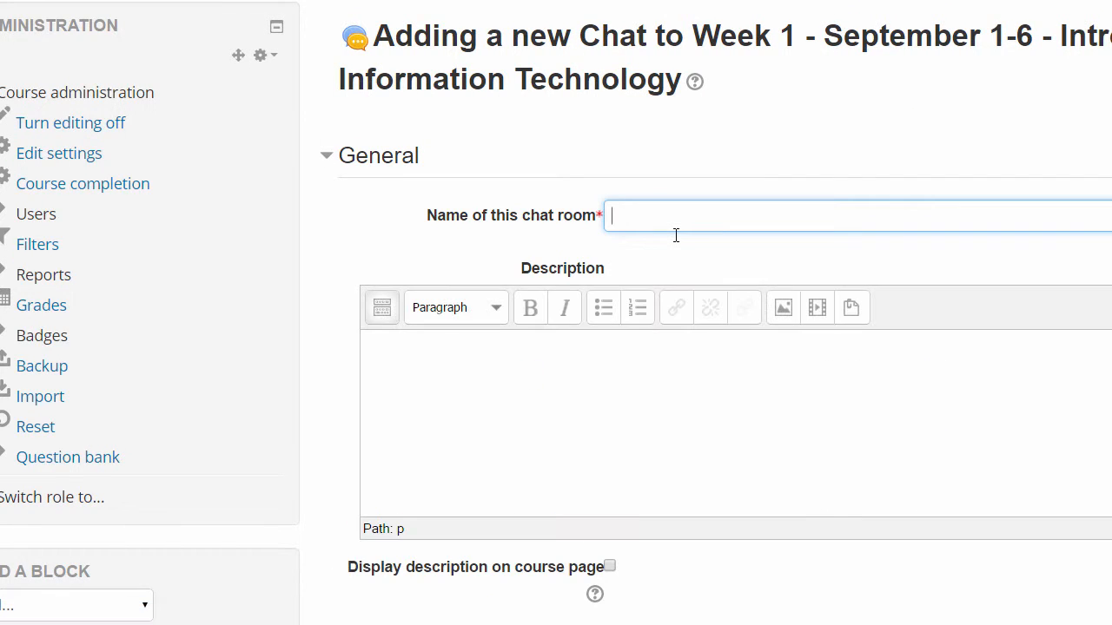
Name the chat 'Week 1 live chat', describe it 'Time:' and display the description on the course page
{"action": "type", "text": "Week 1 li"}
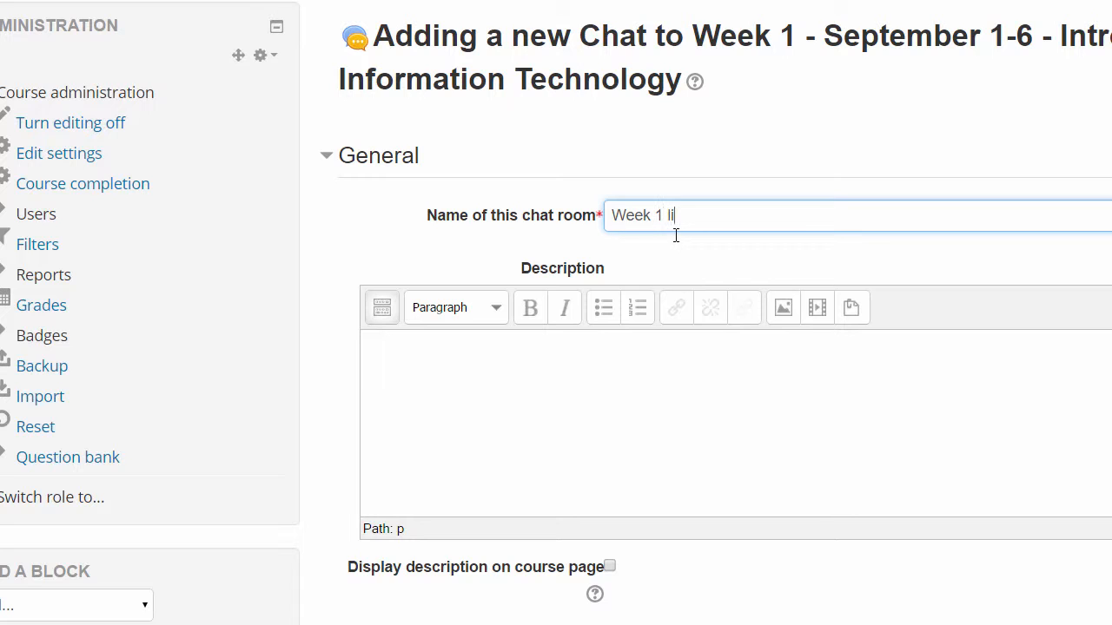
{"action": "type", "text": "ve chat"}
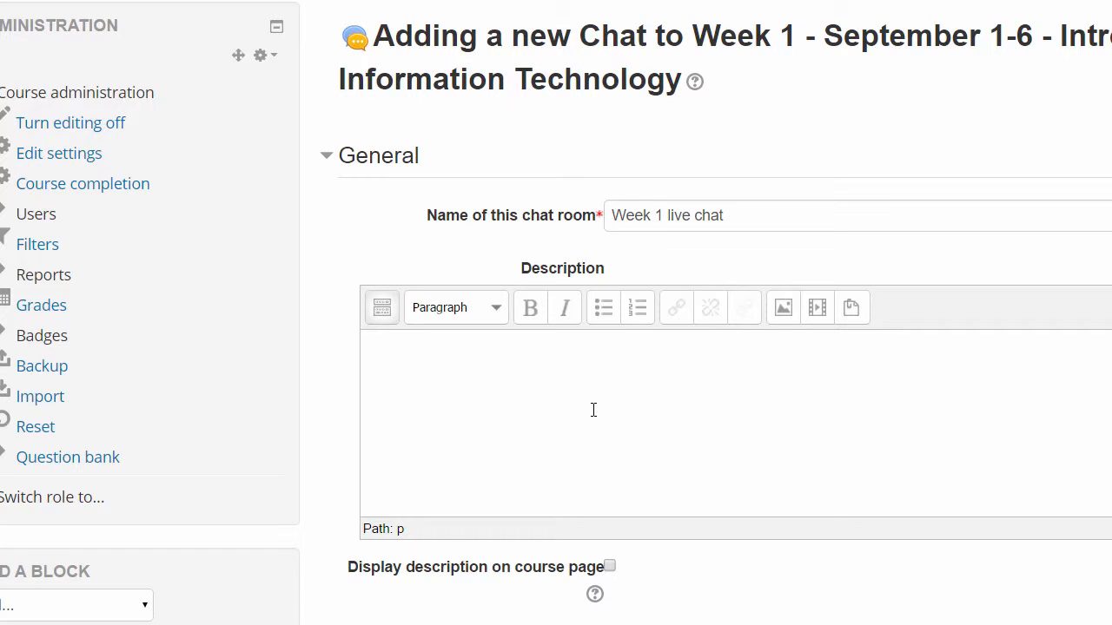
{"action": "type", "text": "Time"}
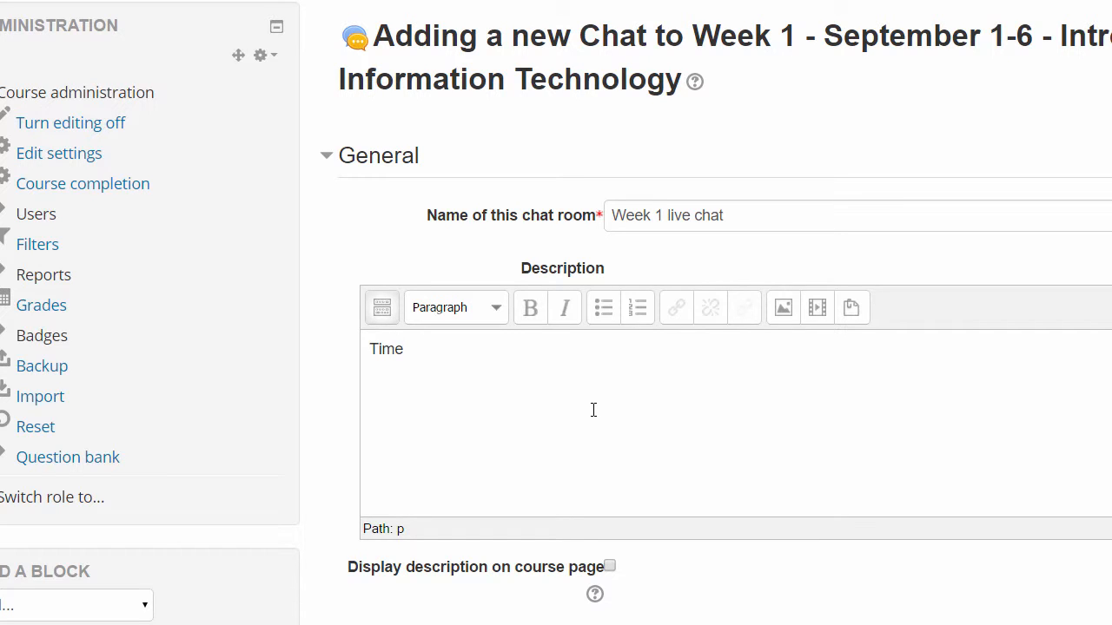
{"action": "left_click", "coordinate": [608, 566]}
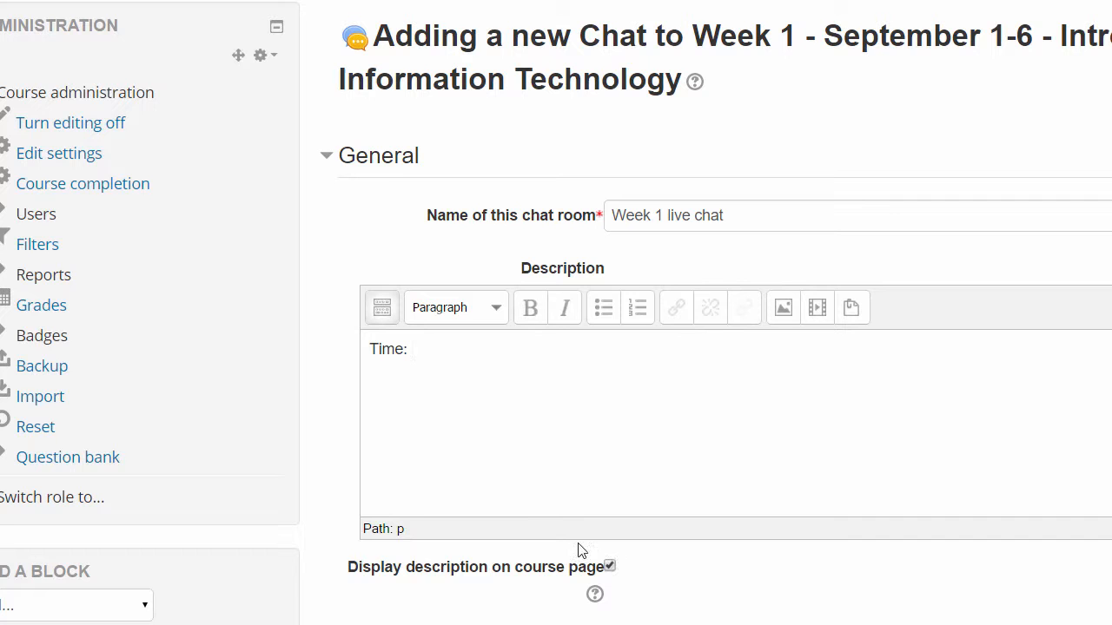
{"action": "scroll", "scroll_direction": "down", "scroll_amount": 3}
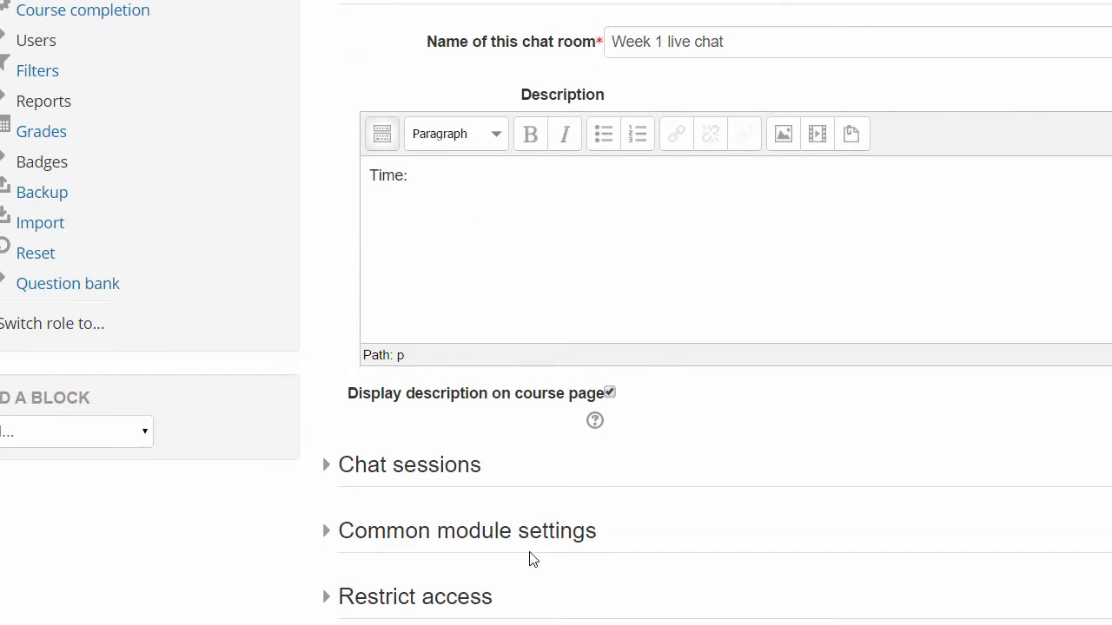
{"action": "mouse_move", "coordinate": [434, 483]}
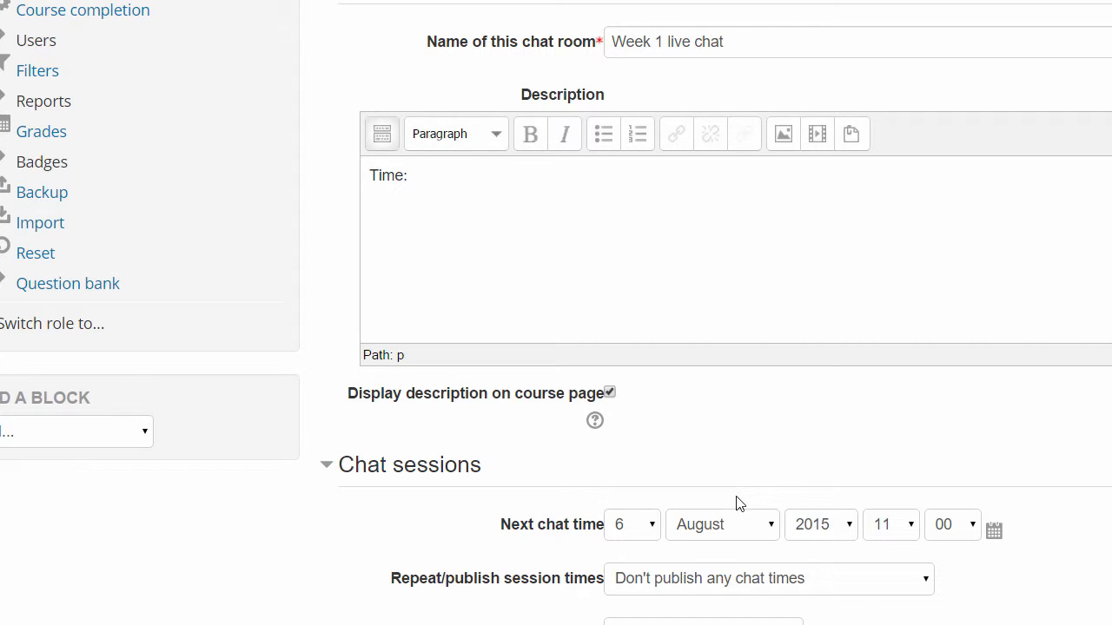
{"action": "mouse_move", "coordinate": [634, 547]}
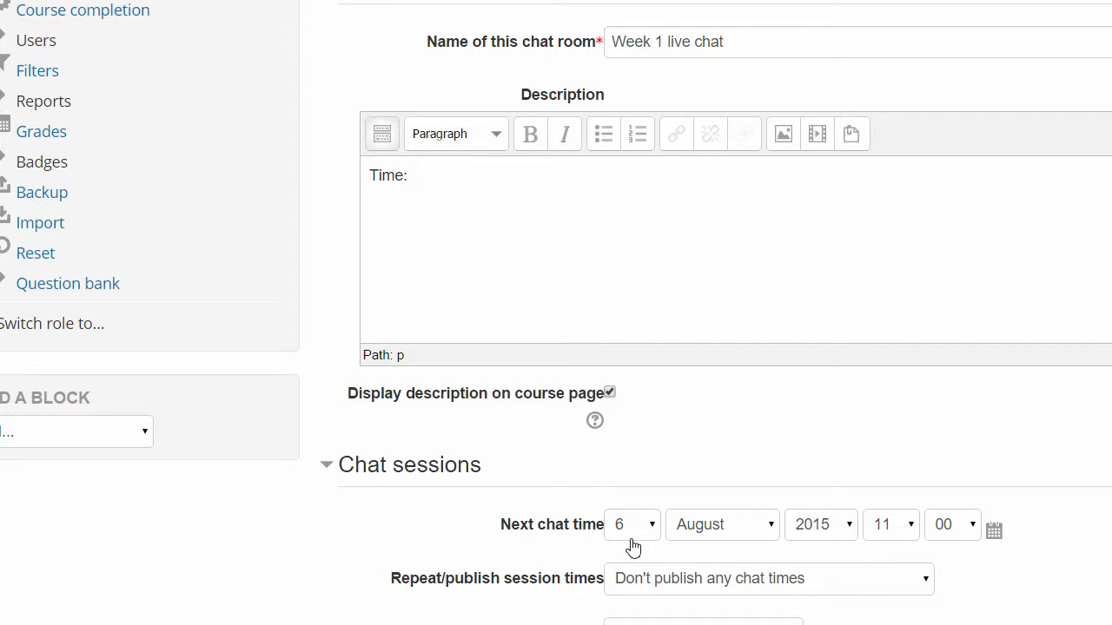
{"action": "mouse_move", "coordinate": [994, 528]}
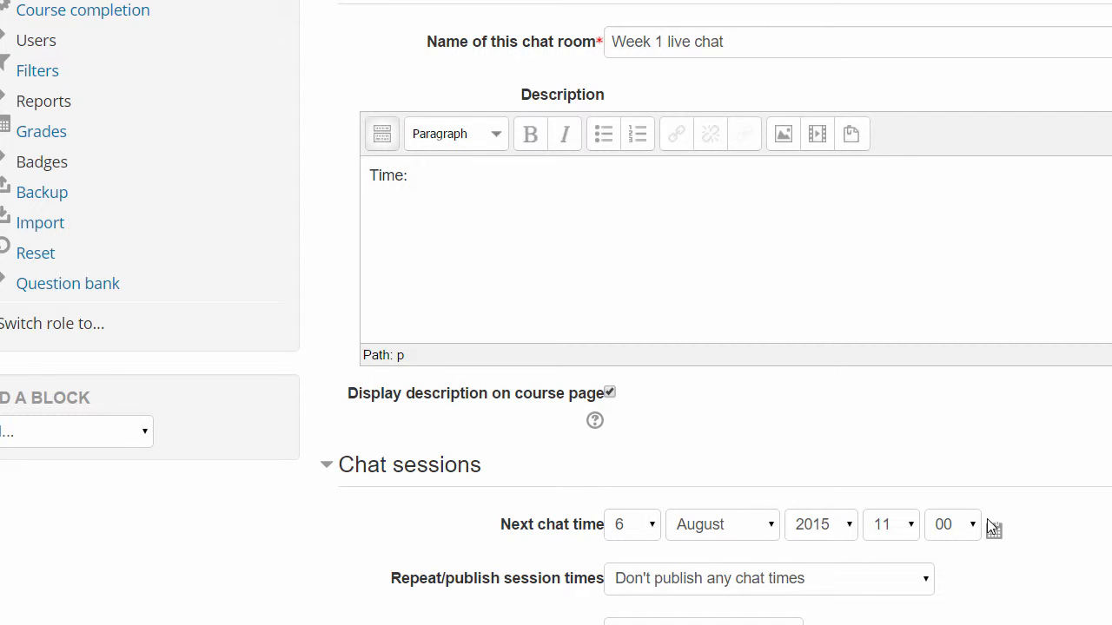
Save the chat activity with its default session settings and return to the course
{"action": "scroll", "scroll_direction": "down", "scroll_amount": 3}
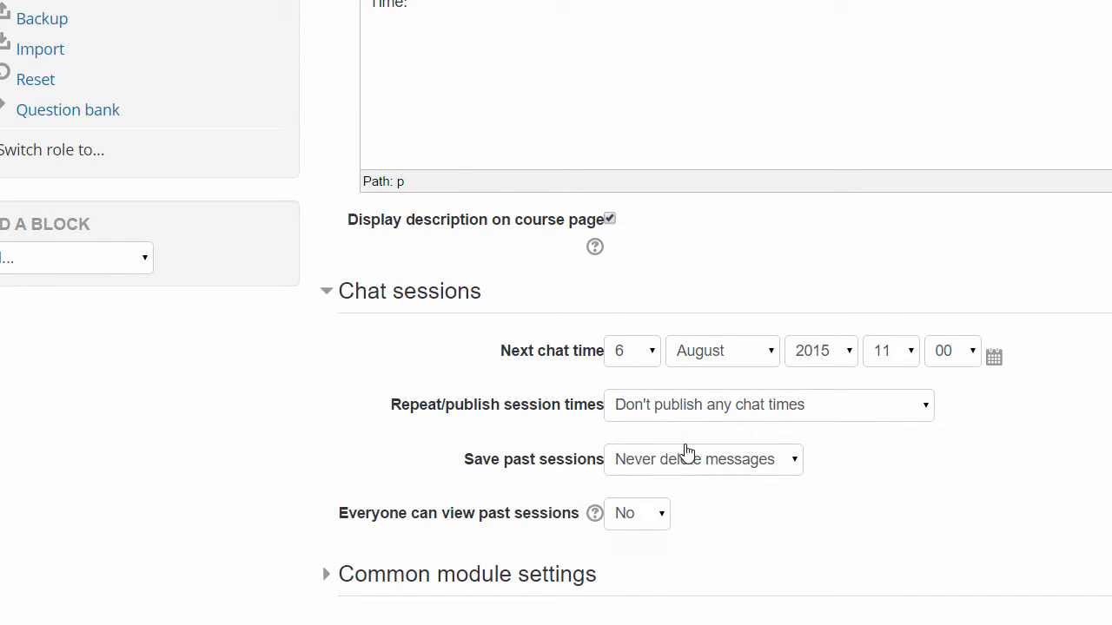
{"action": "mouse_move", "coordinate": [521, 549]}
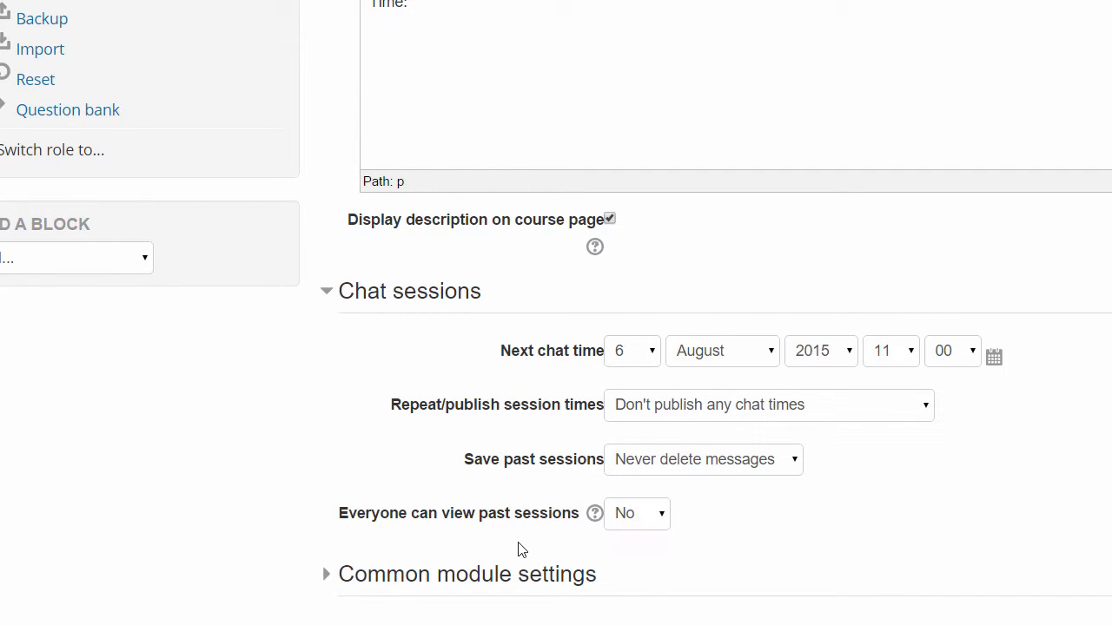
{"action": "scroll", "scroll_direction": "down", "scroll_amount": 3}
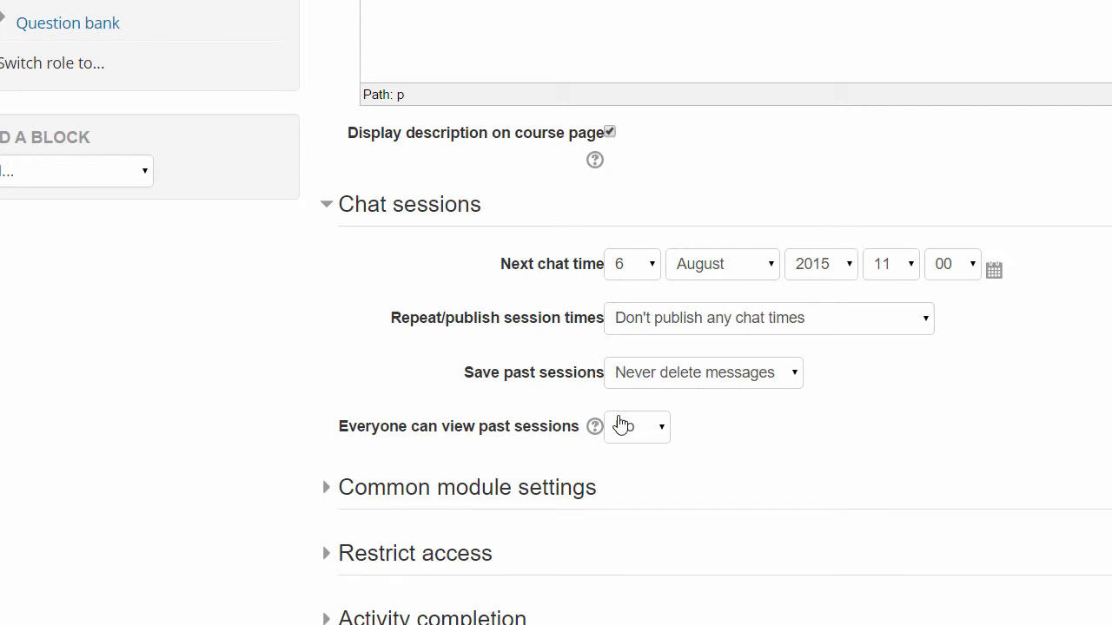
{"action": "scroll", "scroll_direction": "down", "scroll_amount": 3}
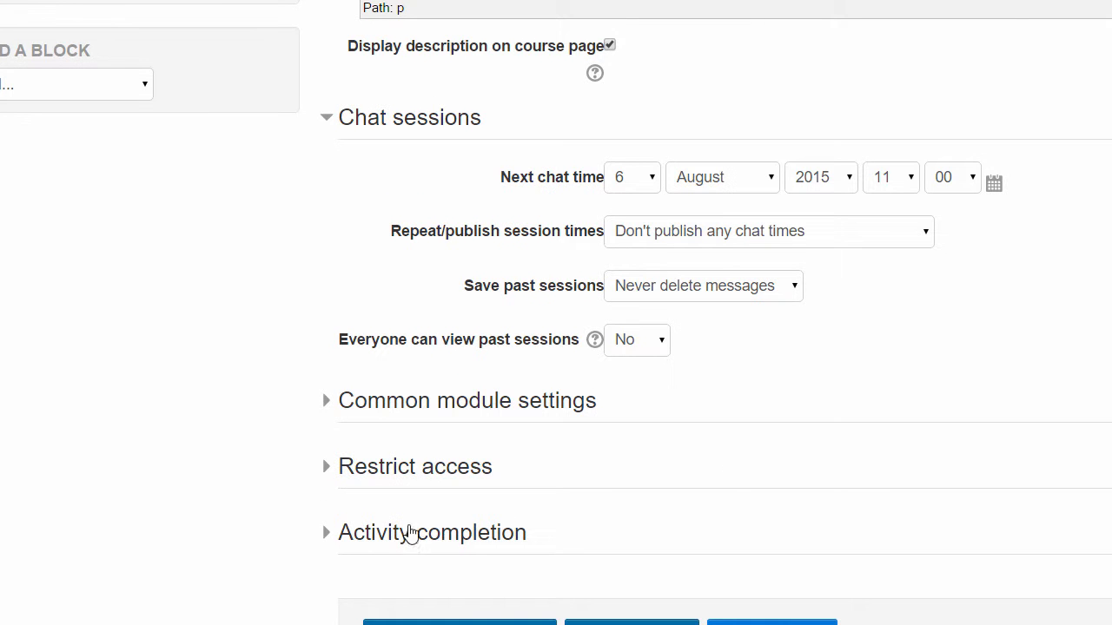
{"action": "scroll", "scroll_direction": "down", "scroll_amount": 3}
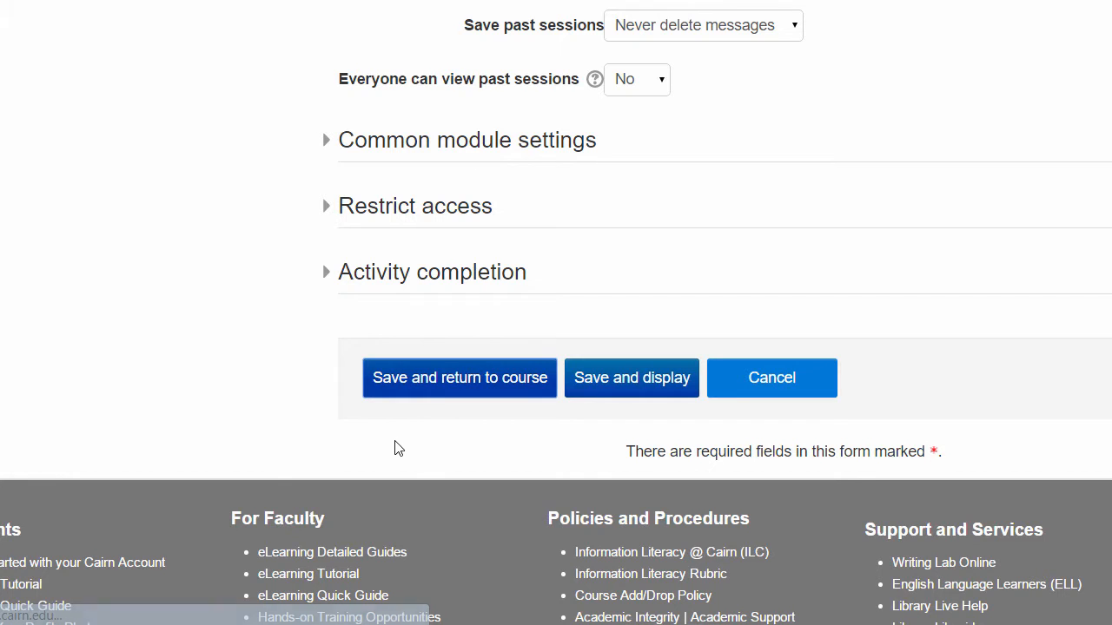
{"action": "left_click", "coordinate": [459, 377]}
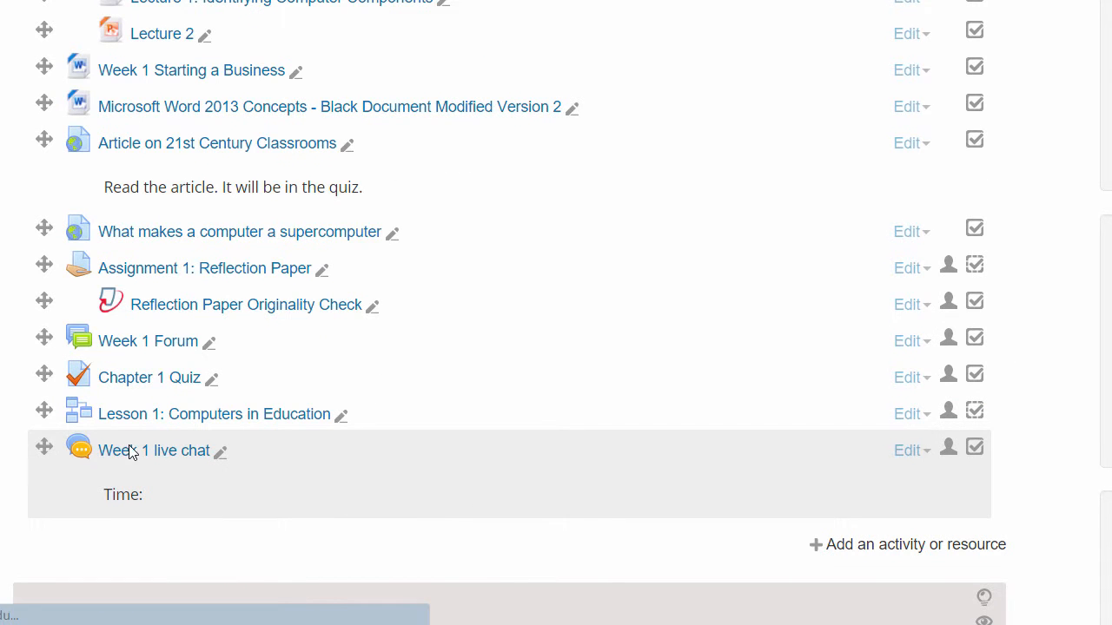
Open the Week 1 live chat from the course and enter the chat now
{"action": "left_click", "coordinate": [153, 450]}
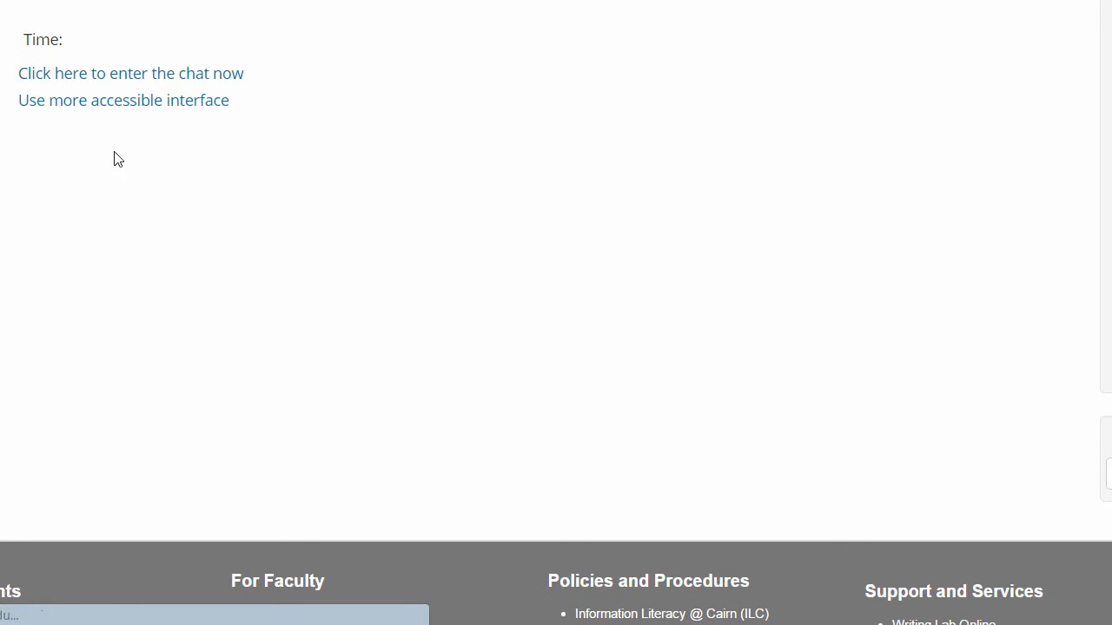
{"action": "mouse_move", "coordinate": [113, 85]}
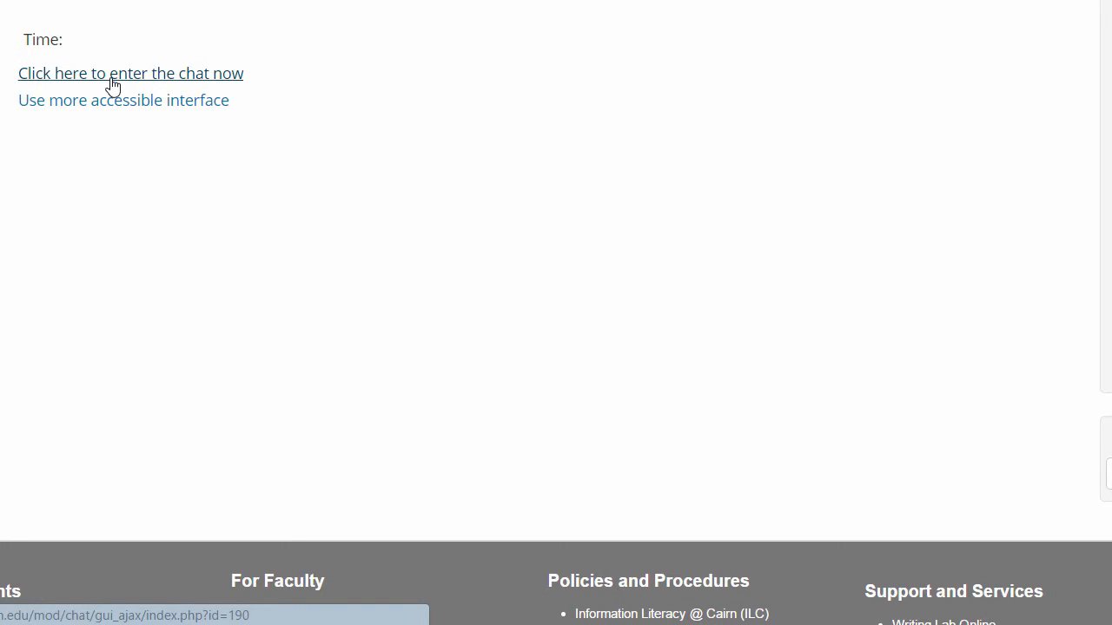
{"action": "left_click", "coordinate": [131, 73]}
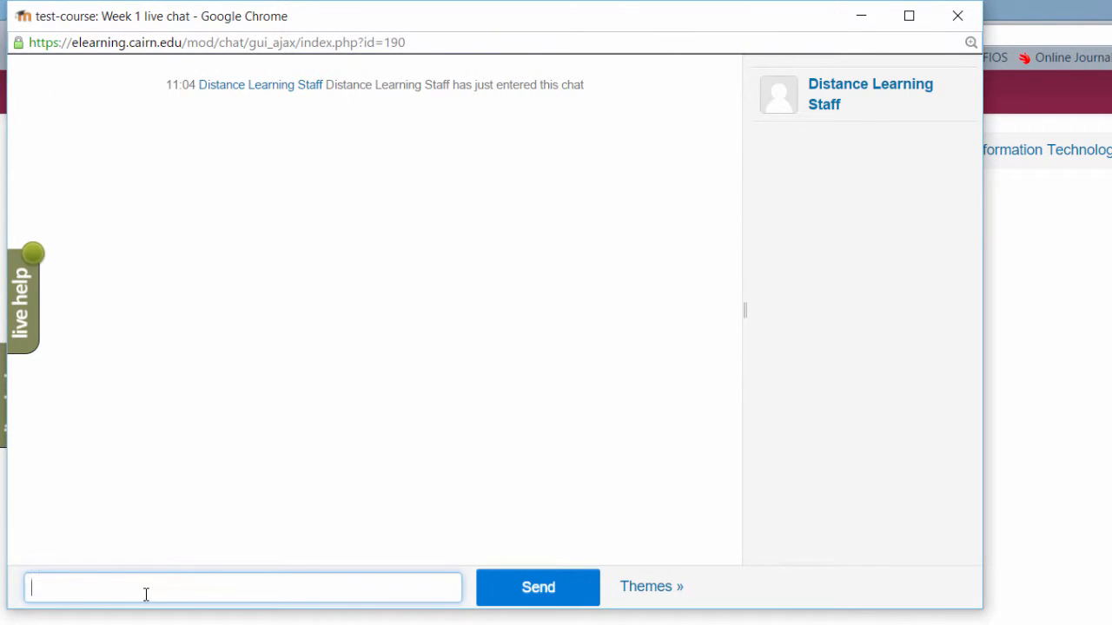
{"action": "mouse_move", "coordinate": [243, 322]}
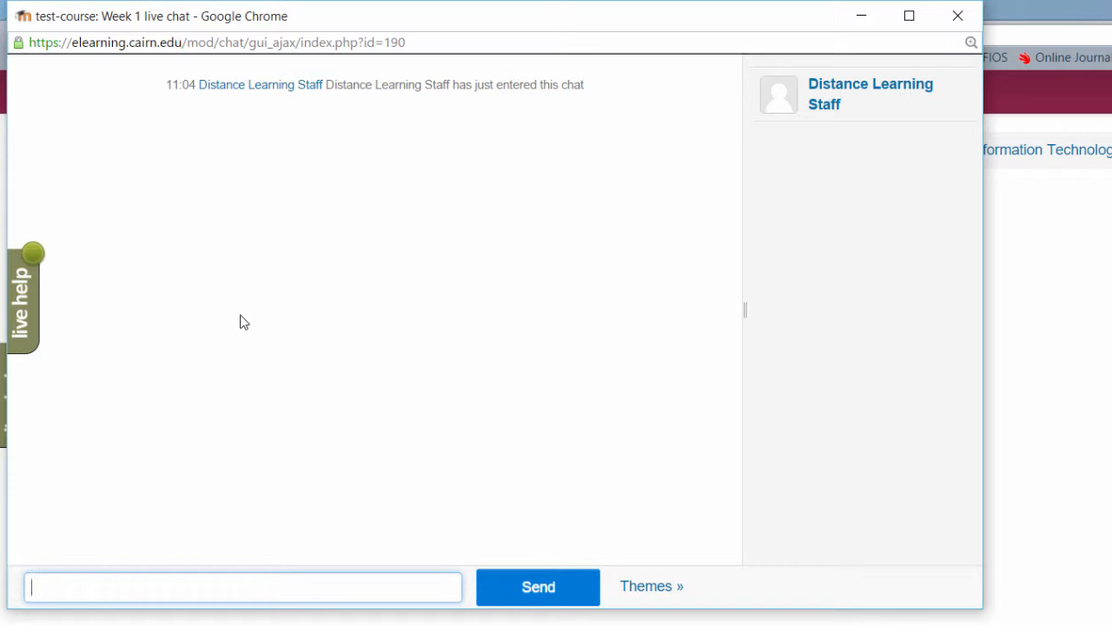
Post the test message 'discussion going on here.' and bring up the chat themes
{"action": "type", "text": "discussion going on"}
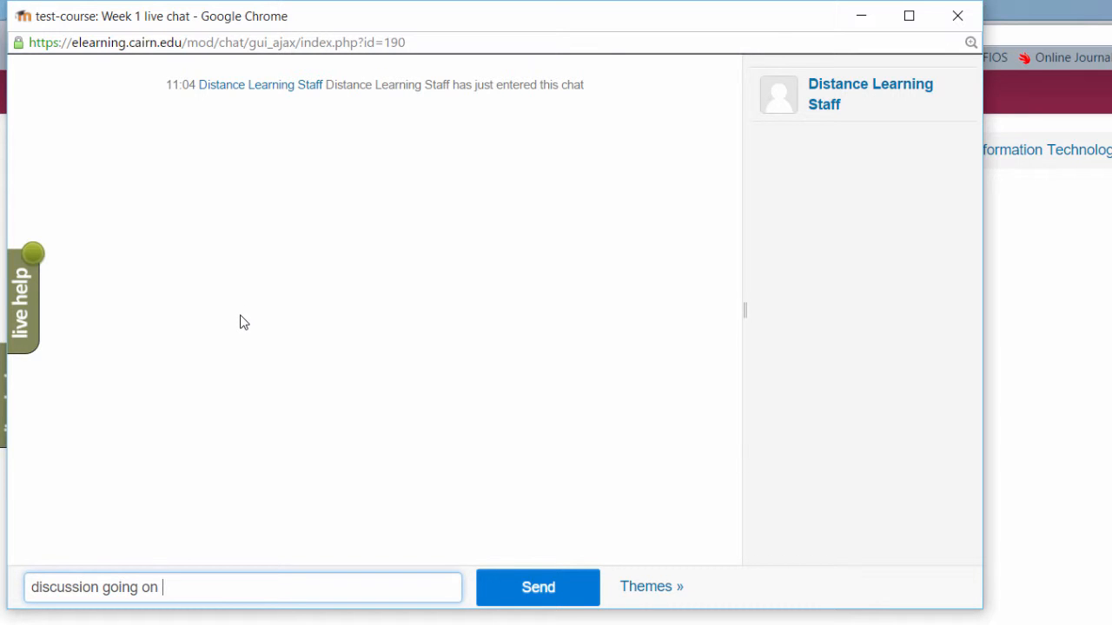
{"action": "type", "text": "here."}
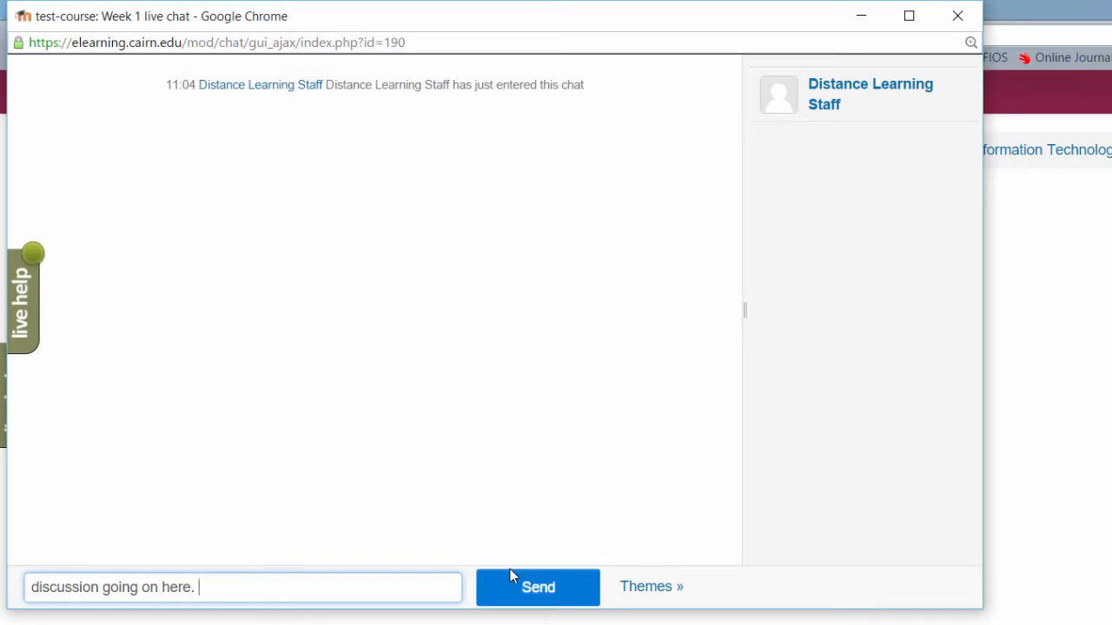
{"action": "left_click", "coordinate": [537, 587]}
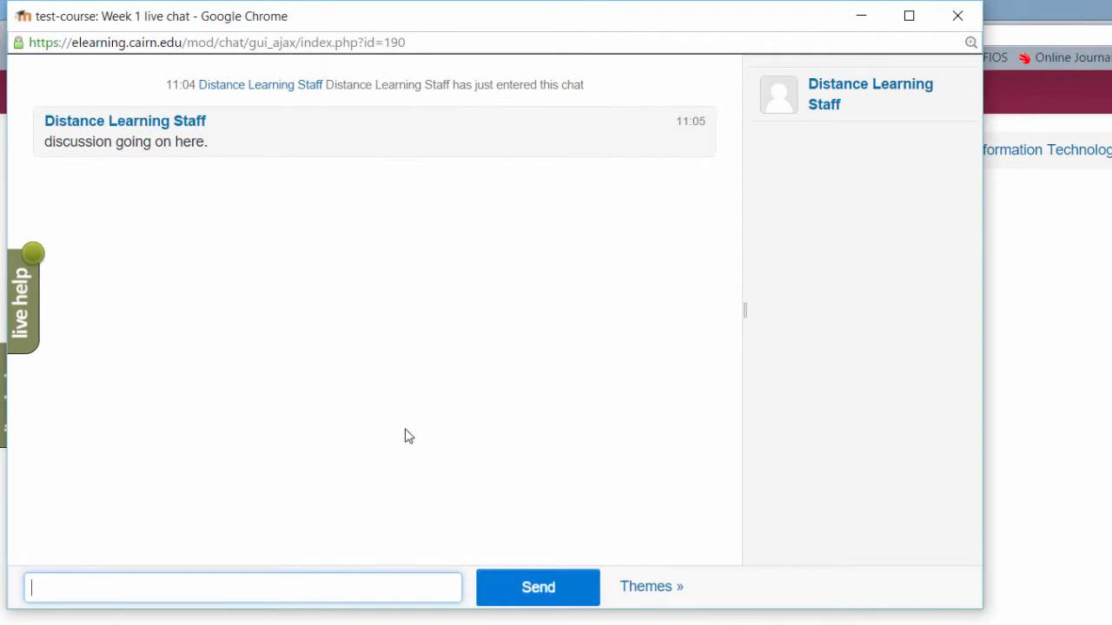
{"action": "mouse_move", "coordinate": [274, 234]}
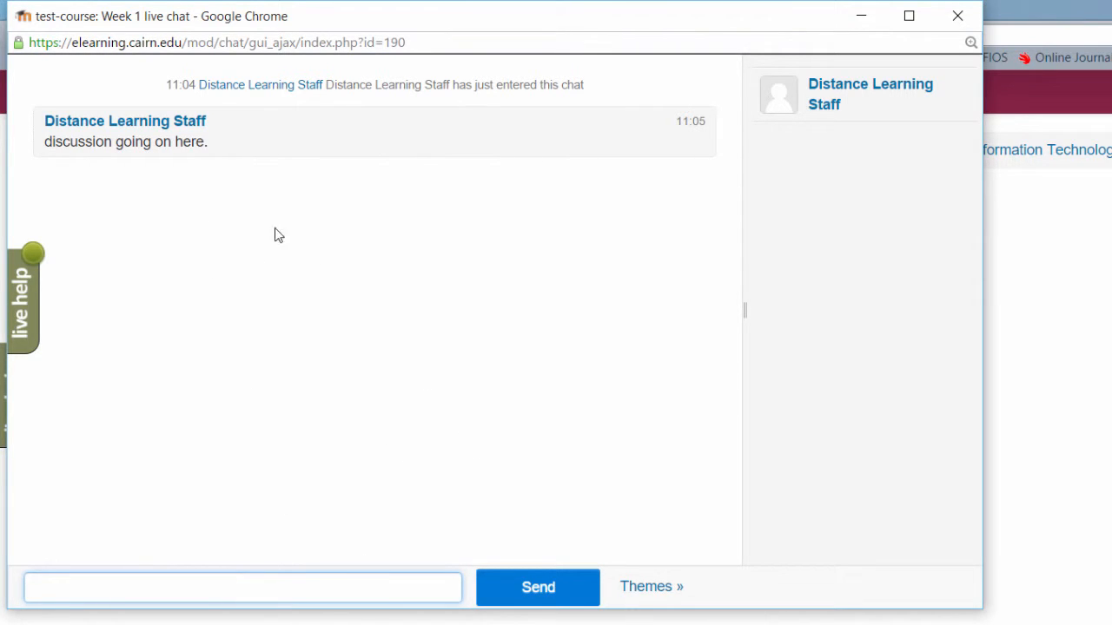
{"action": "mouse_move", "coordinate": [545, 493]}
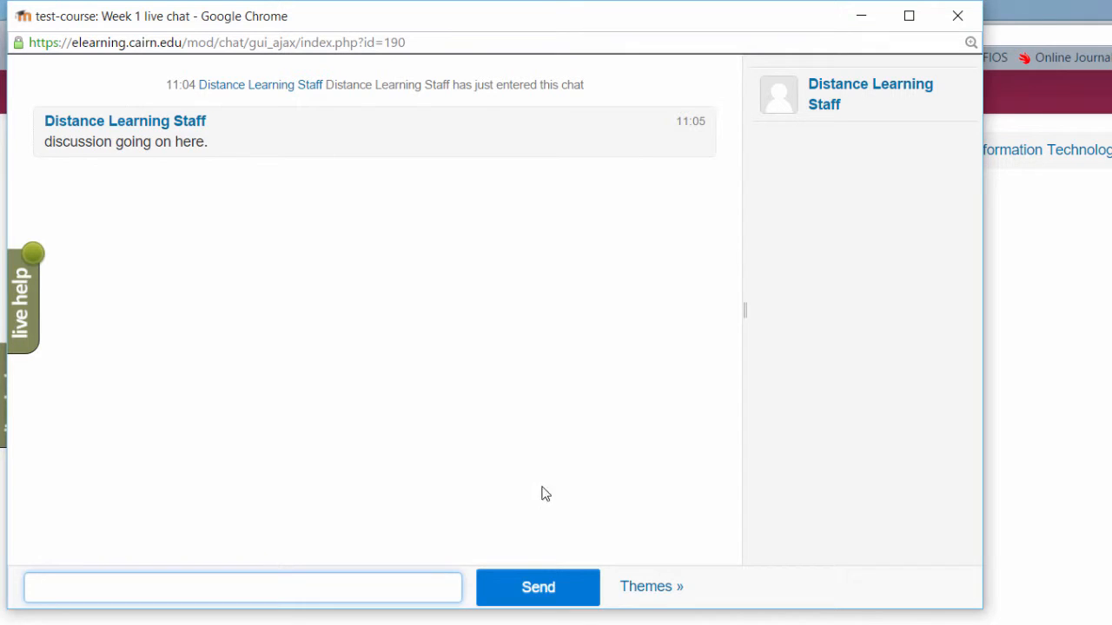
{"action": "mouse_move", "coordinate": [650, 587]}
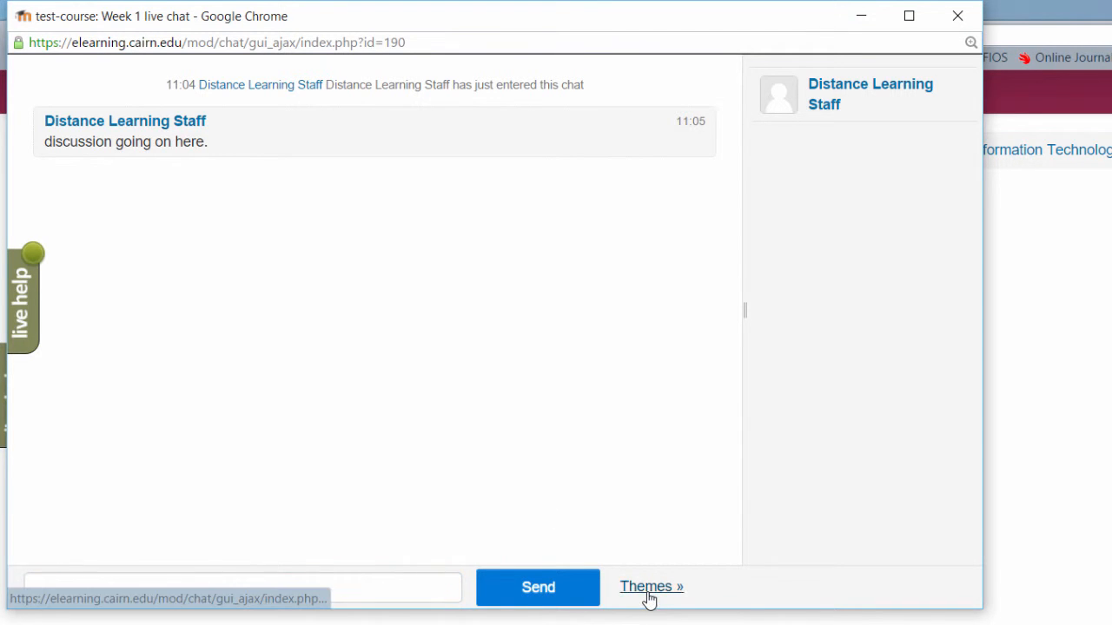
{"action": "left_click", "coordinate": [649, 587]}
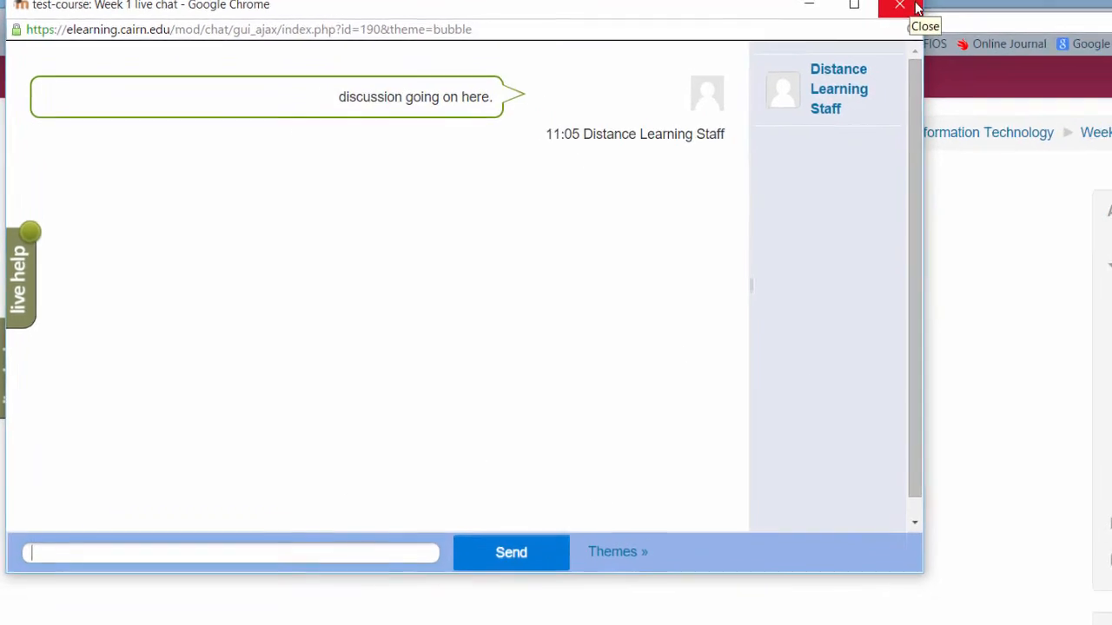
Close the chat popup window, returning to the Week 1 live chat page
{"action": "left_click", "coordinate": [900, 7]}
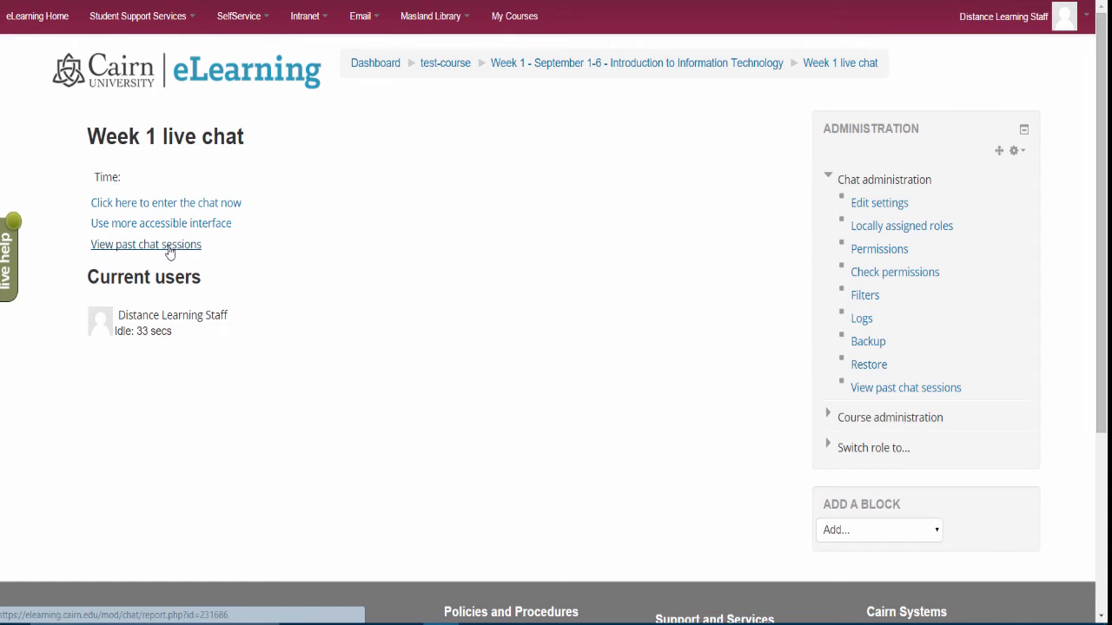
View the Week 1 live chat's past sessions, which report no complete sessions
{"action": "left_click", "coordinate": [146, 243]}
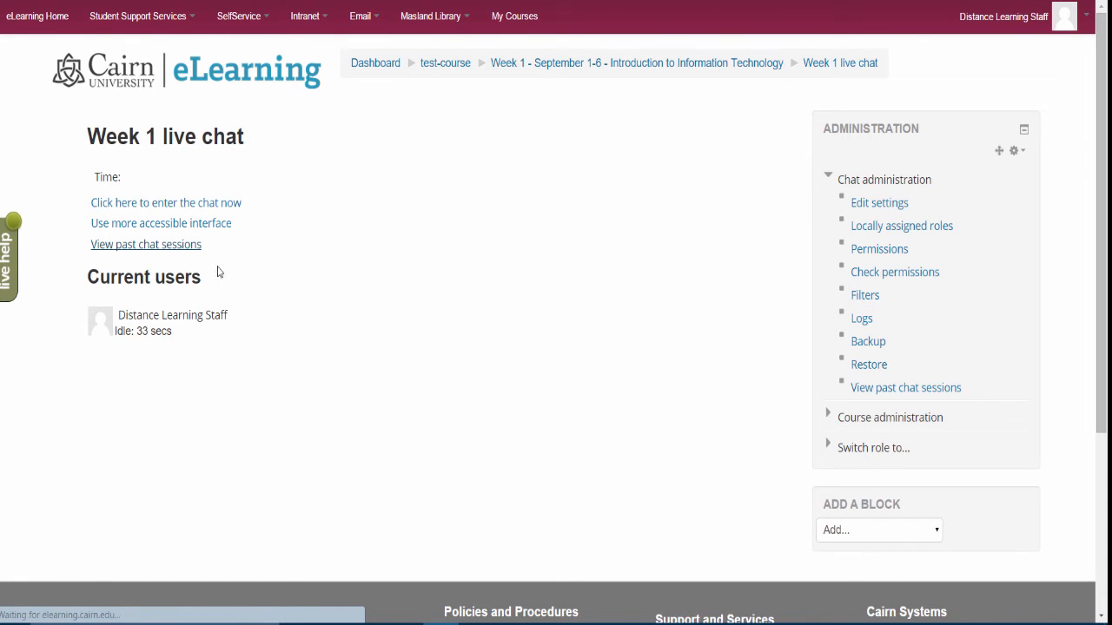
{"action": "left_click", "coordinate": [146, 243]}
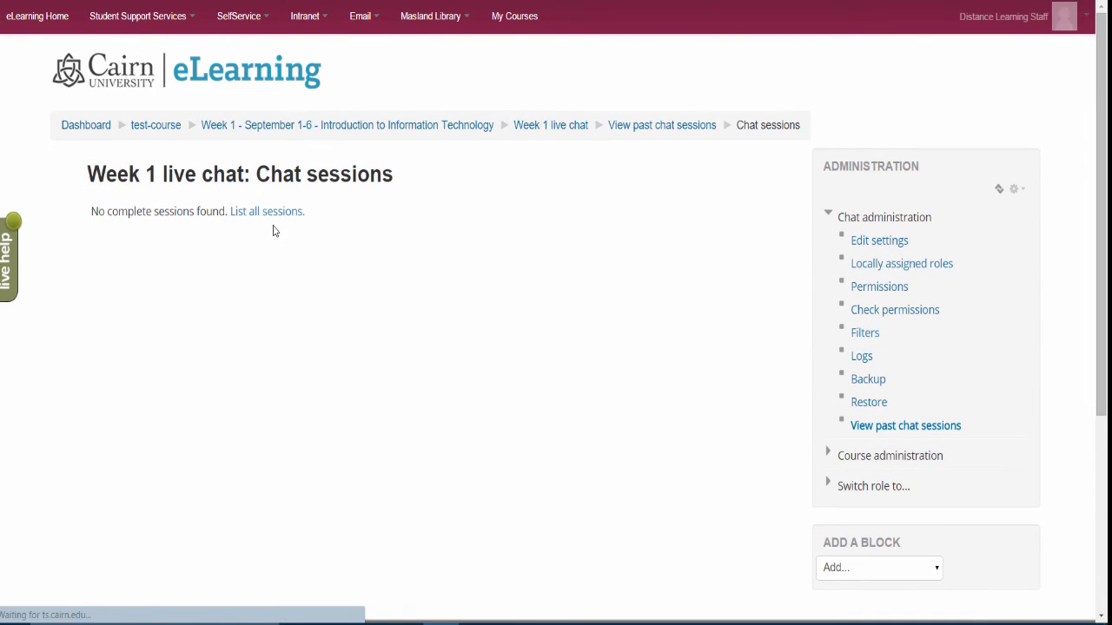